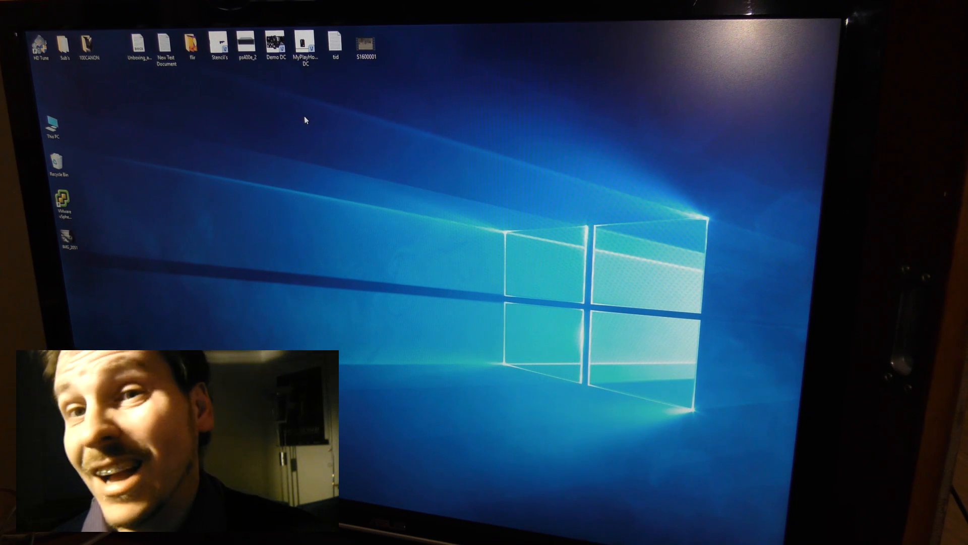
Step: Open the MyPlayHouse DC rack drawing from the desktop in Visio
click(302, 42)
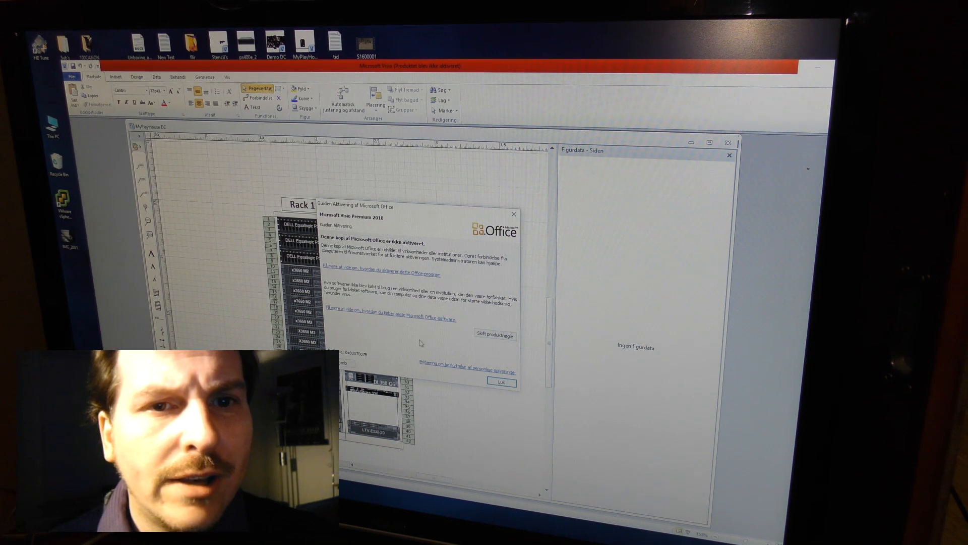
click(501, 383)
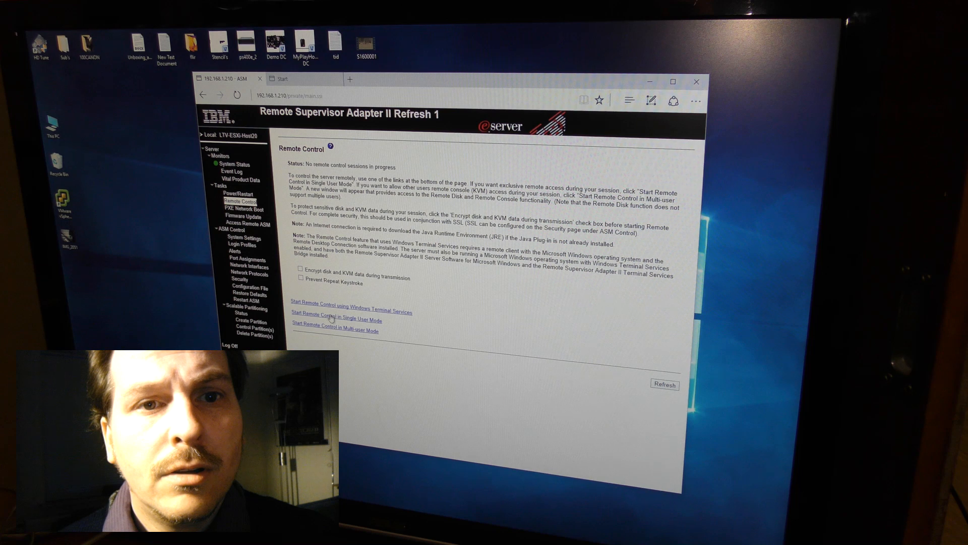
Step: Start Remote Control in Single User Mode from the Remote Control page
click(333, 321)
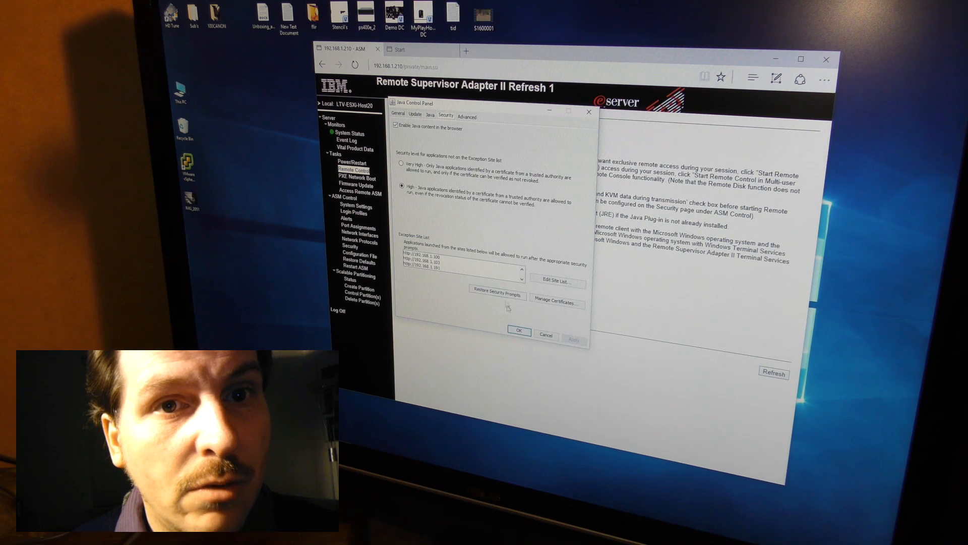
Step: Edit the Java exception site list to add the adapter URL and confirm
click(521, 279)
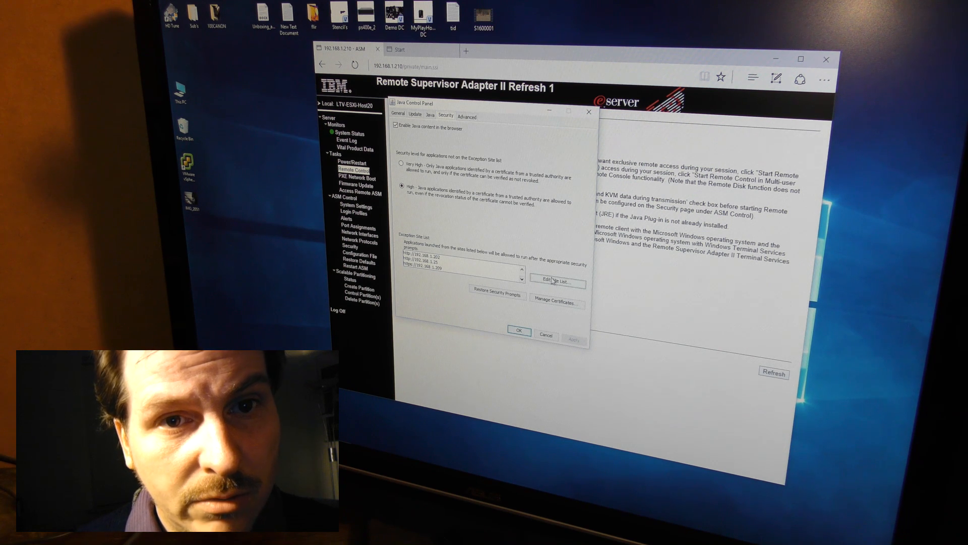
click(557, 283)
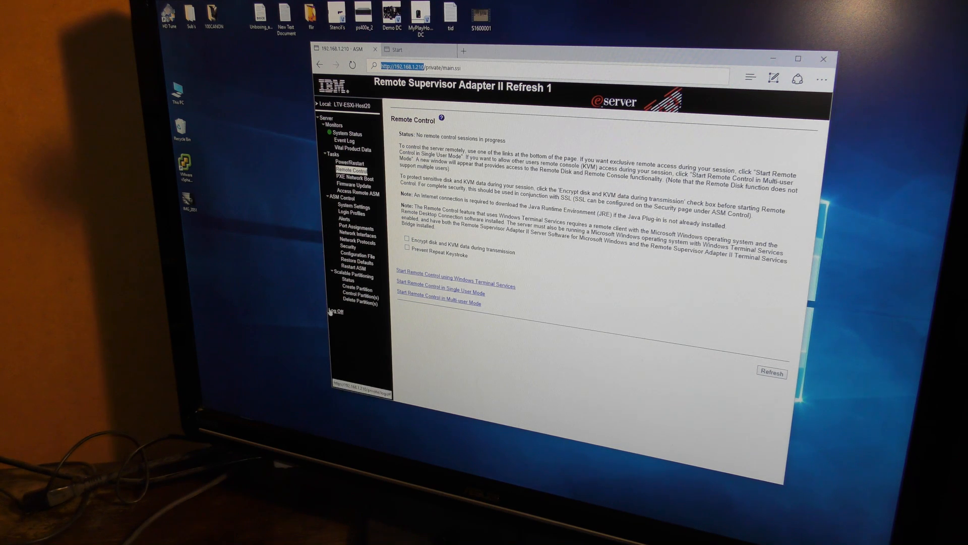
Step: Log off the ASM web interface and close all Edge tabs
click(335, 311)
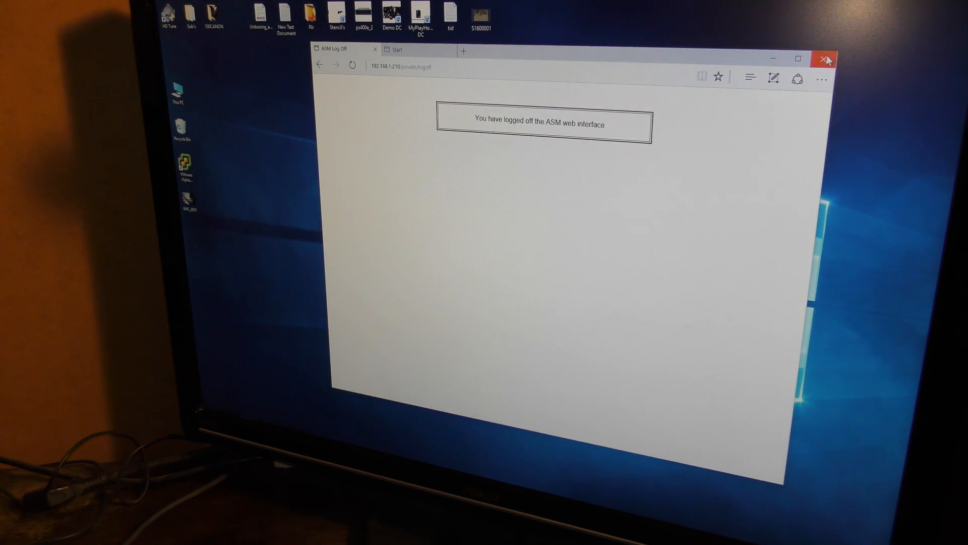
click(826, 58)
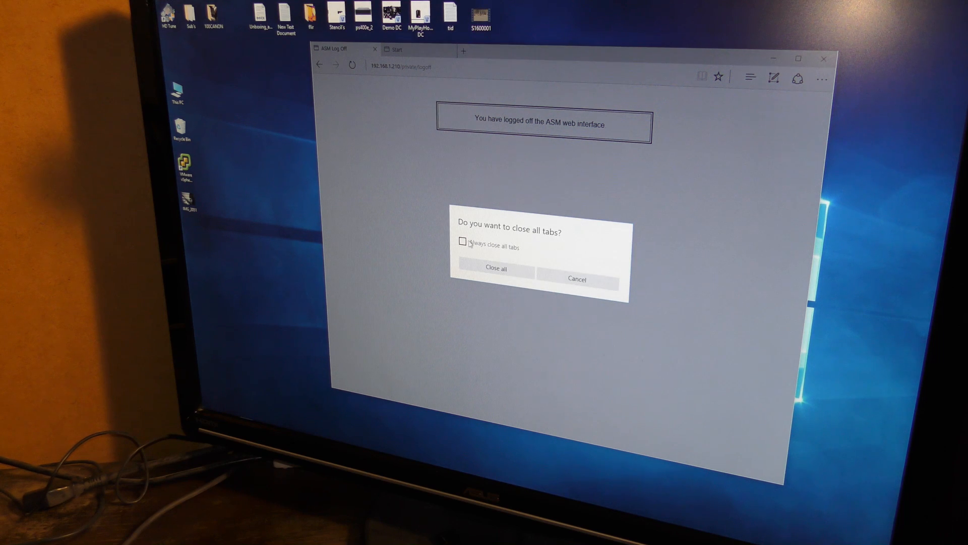
click(496, 269)
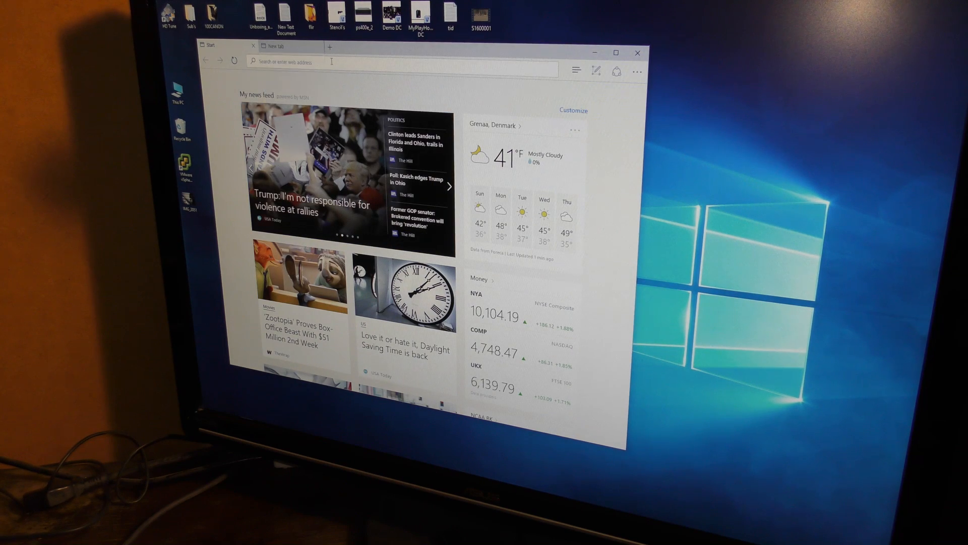
Step: Sign back in at 192.168.1.210, continue, and launch Remote Control for the server
text(192.168.1.210/private/userlogin.ssi)
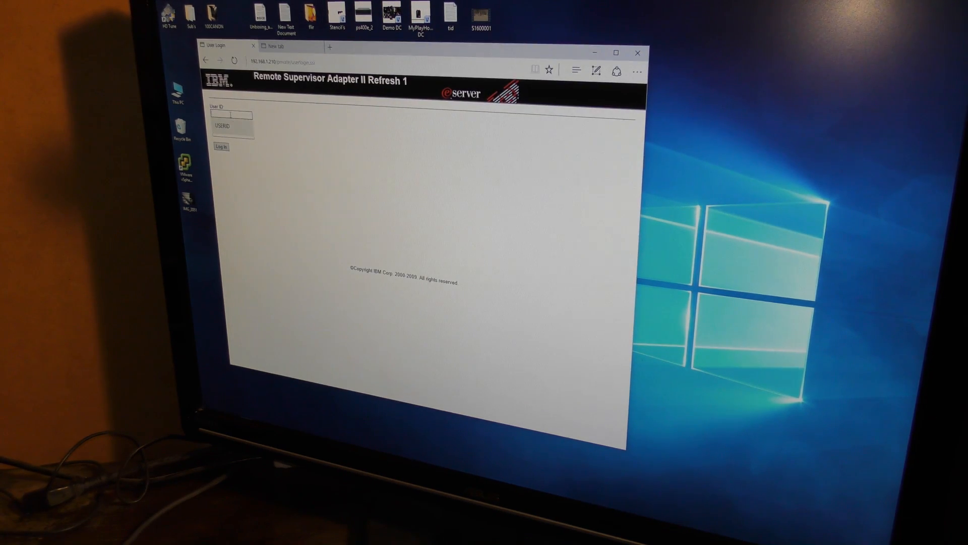
click(221, 147)
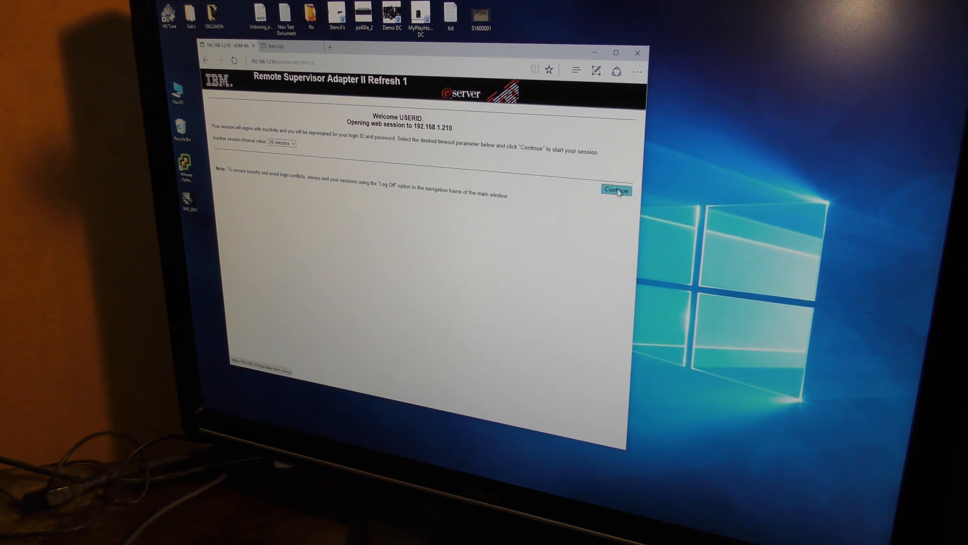
click(615, 189)
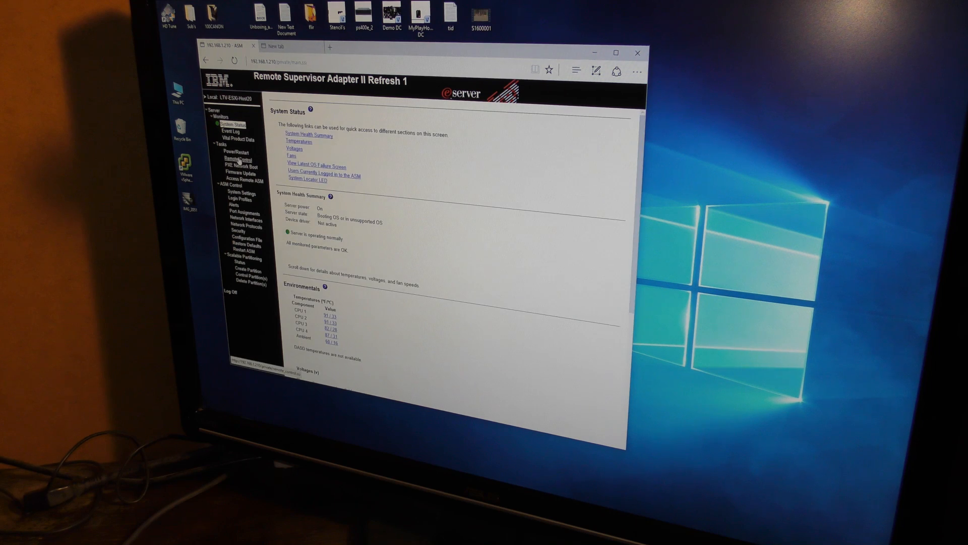
click(233, 158)
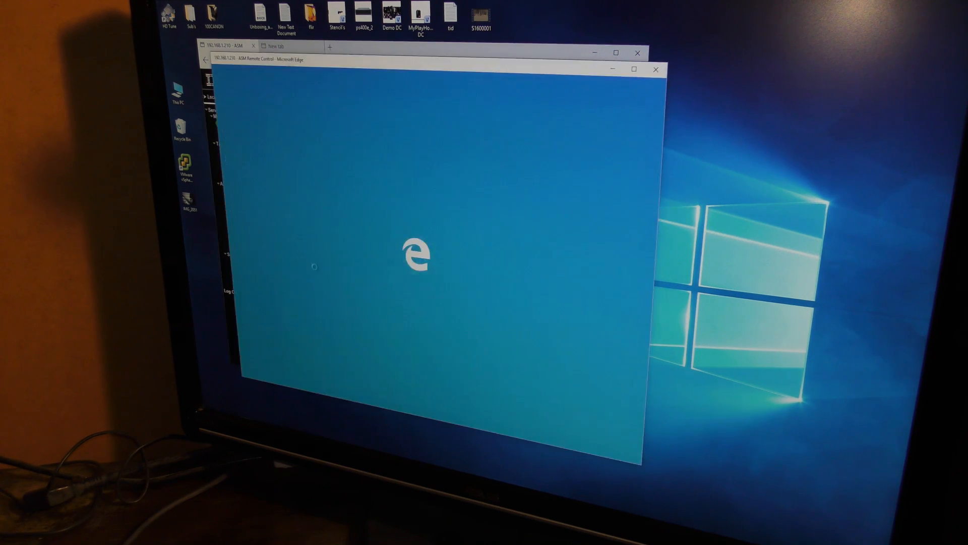